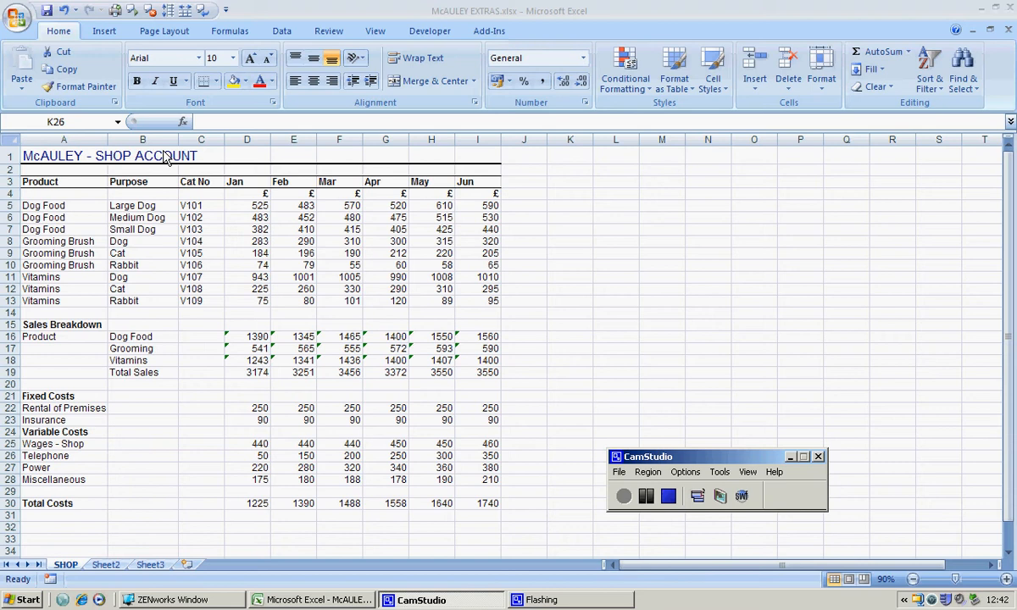
{"action": "mouse_move", "coordinate": [210, 269]}
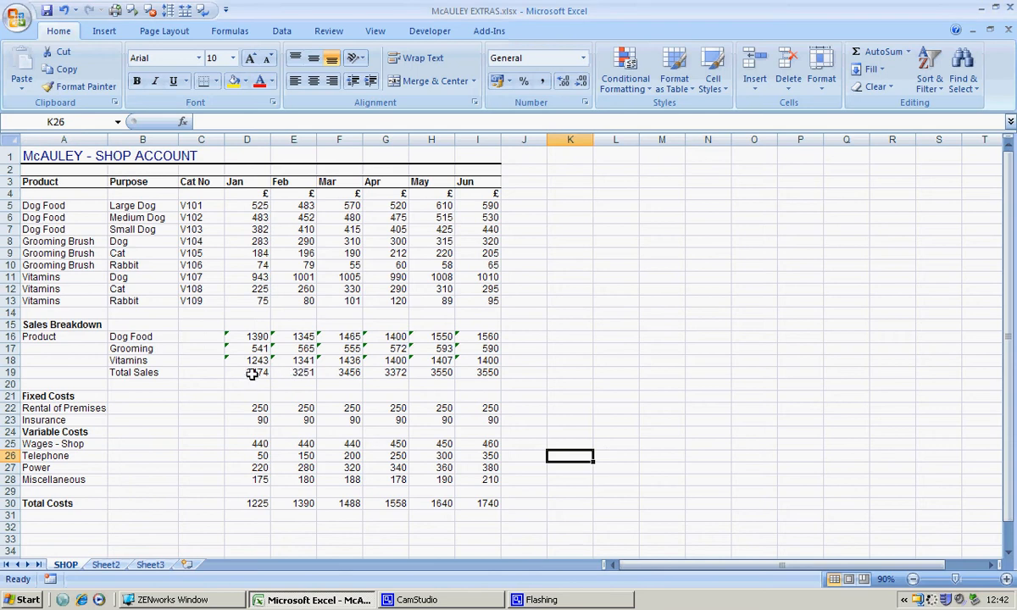
Select the Total Sales figures across January to June as chart data
{"action": "left_click", "coordinate": [247, 373]}
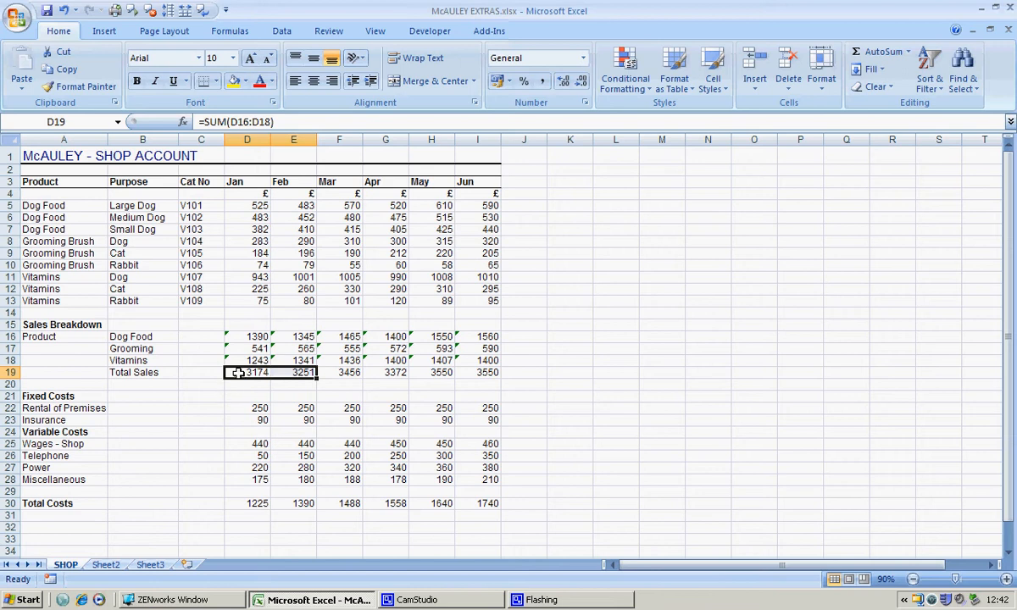
{"action": "left_click_drag", "start_coordinate": [247, 373], "coordinate": [293, 372]}
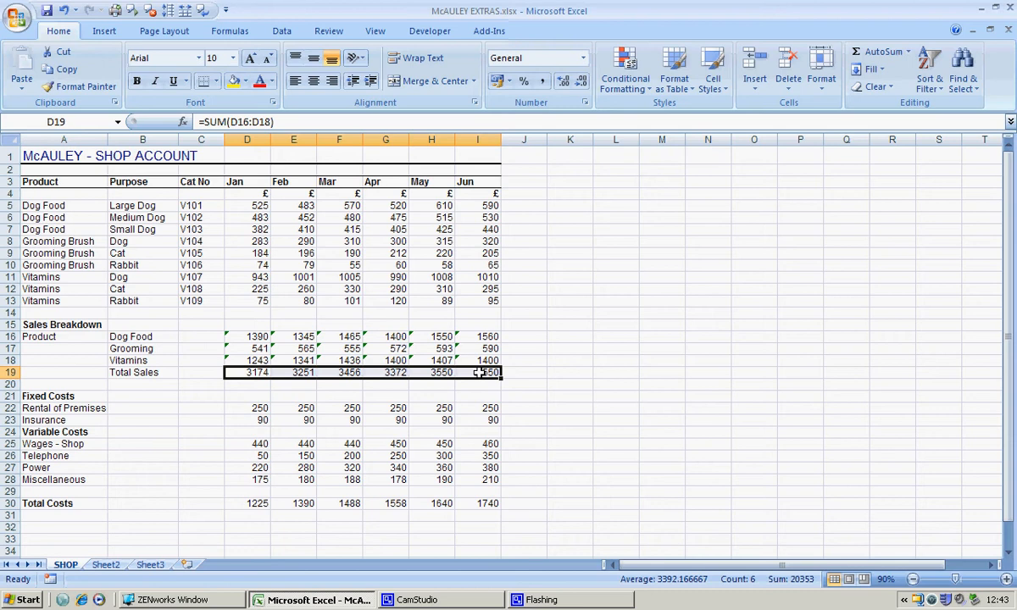
{"action": "mouse_move", "coordinate": [473, 391]}
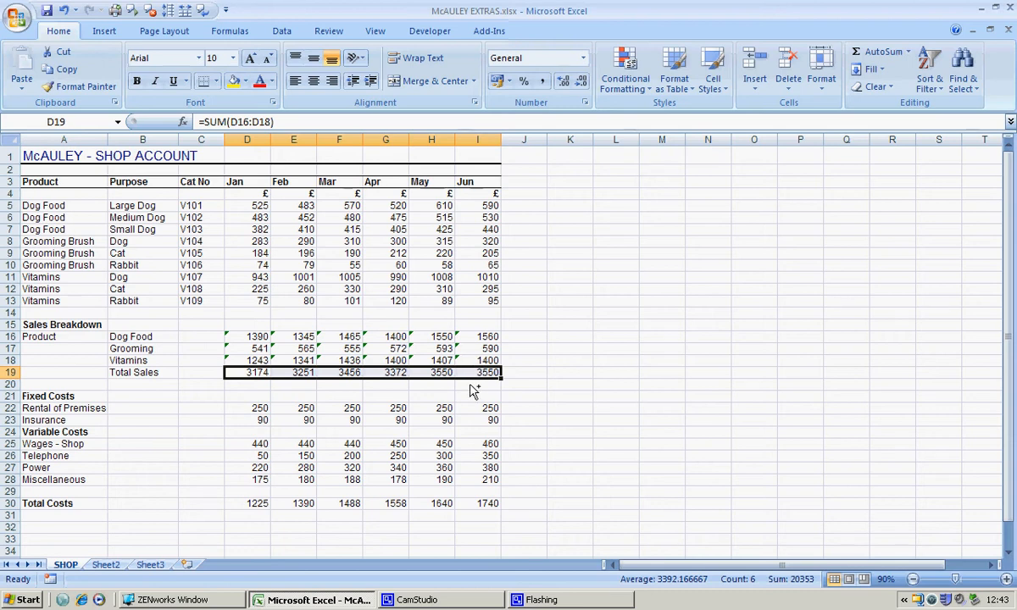
{"action": "mouse_move", "coordinate": [253, 458]}
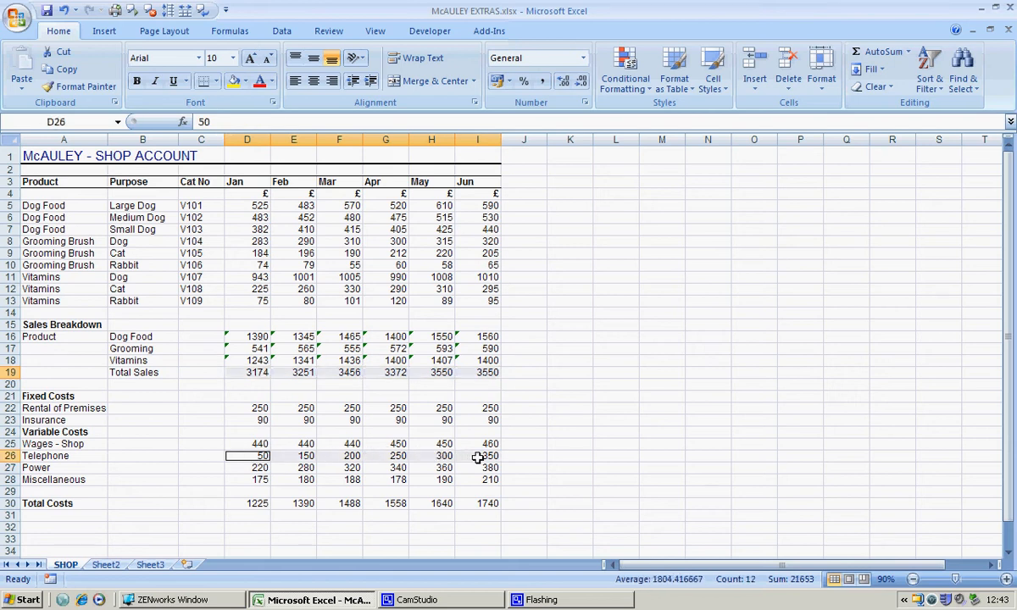
{"action": "mouse_move", "coordinate": [104, 31]}
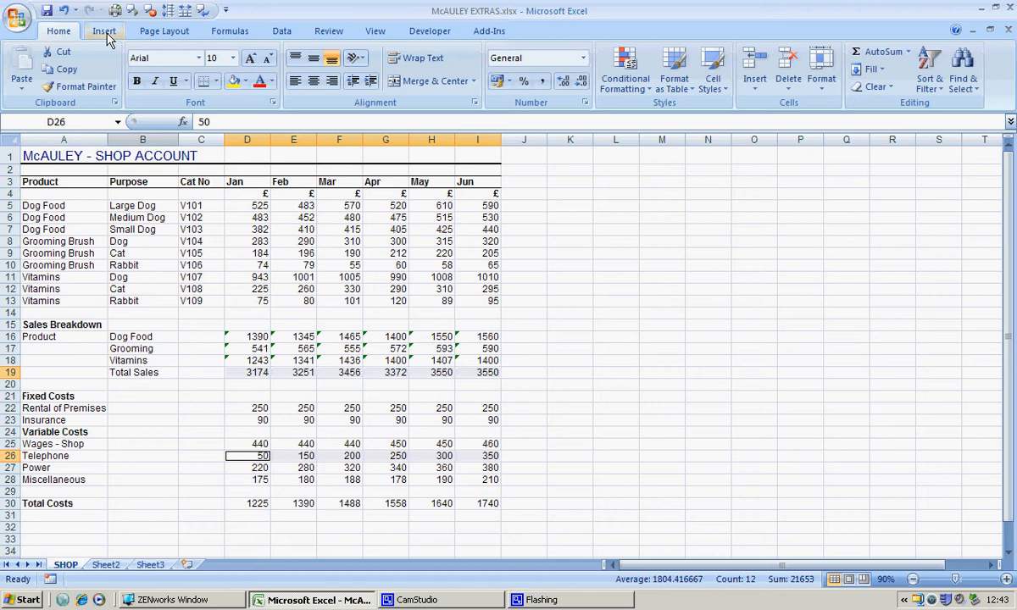
Insert a Scatter with only Markers chart from the selected sales and telephone data
{"action": "left_click", "coordinate": [104, 30]}
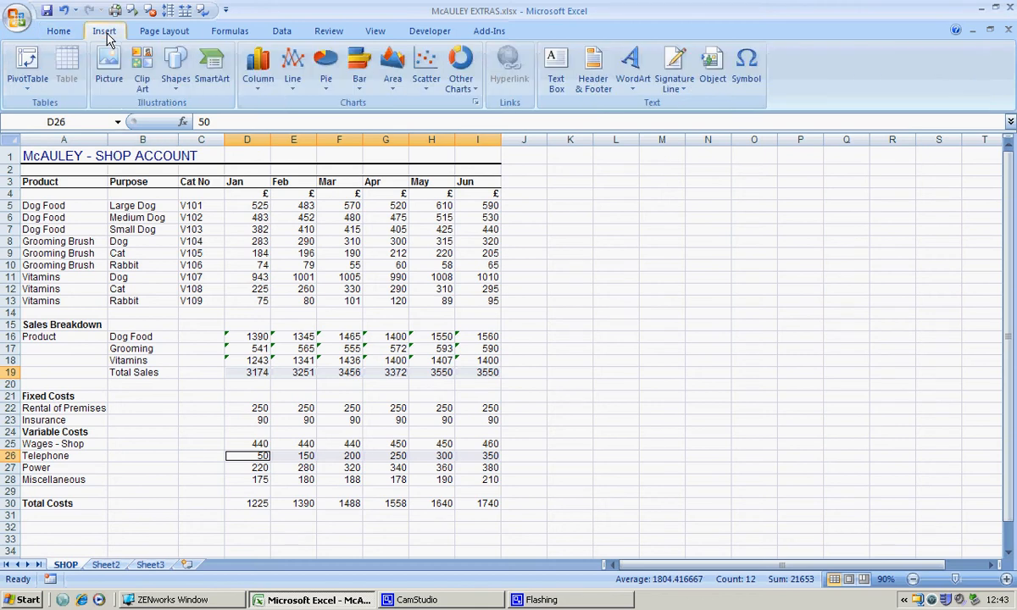
{"action": "mouse_move", "coordinate": [426, 71]}
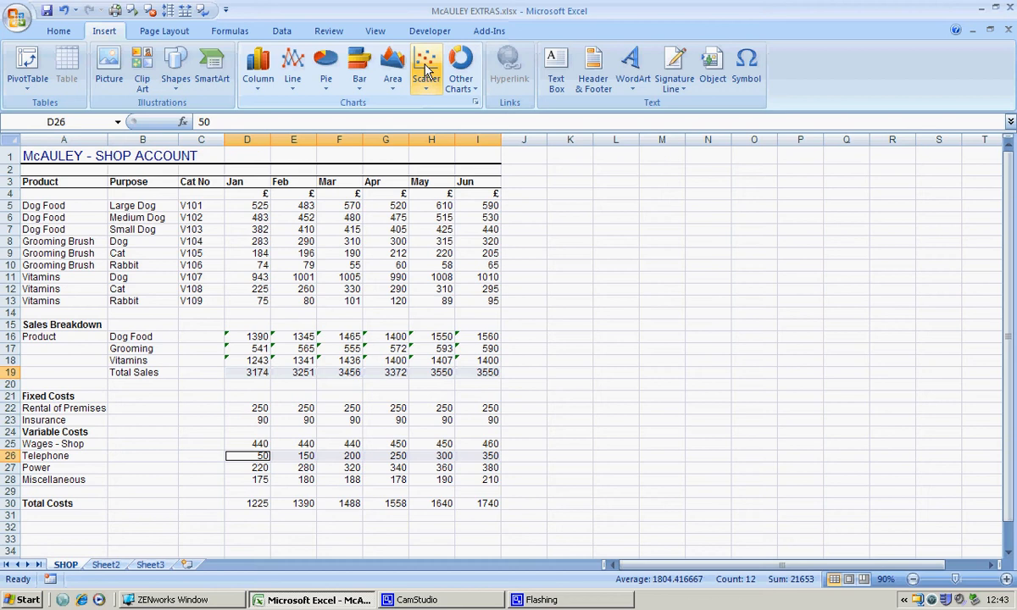
{"action": "left_click", "coordinate": [427, 66]}
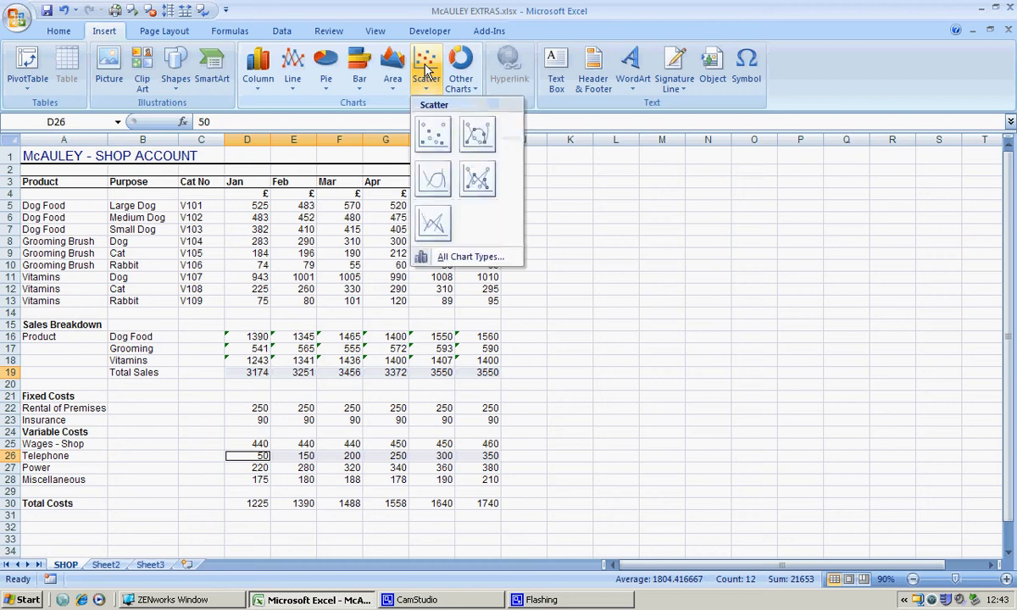
{"action": "mouse_move", "coordinate": [432, 136]}
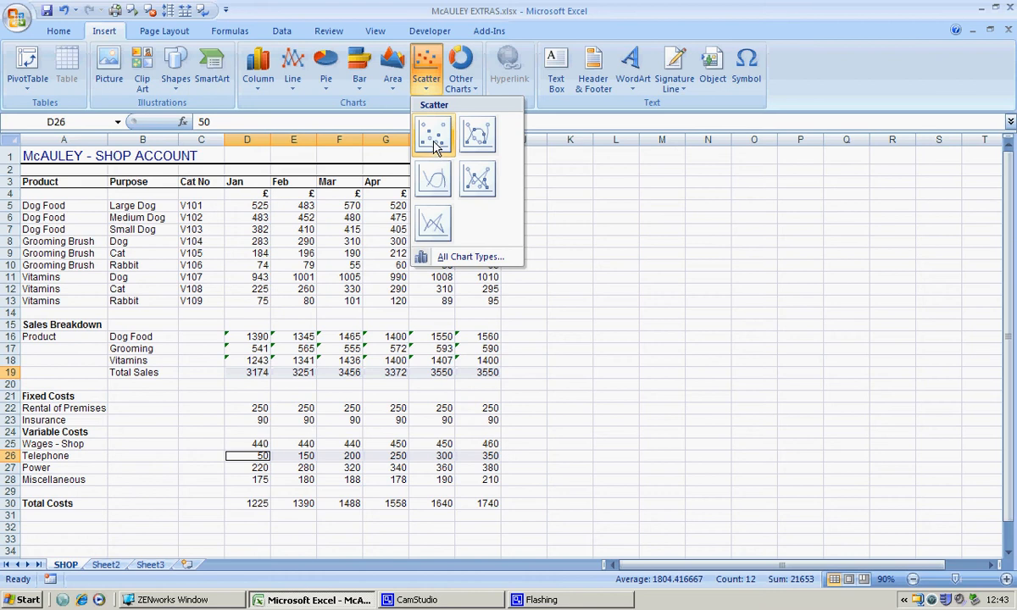
{"action": "mouse_move", "coordinate": [434, 135]}
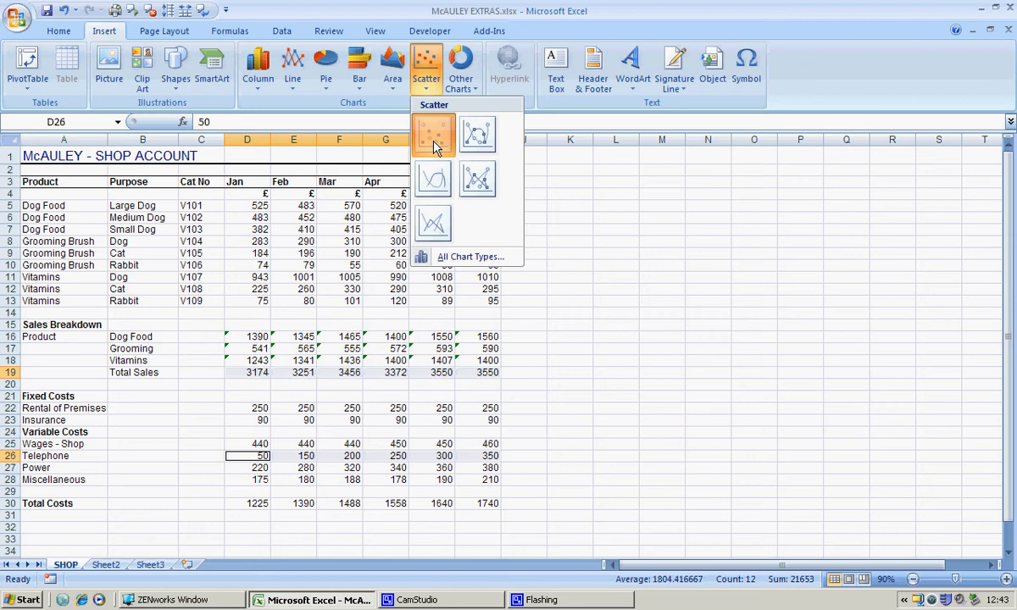
{"action": "left_click", "coordinate": [434, 136]}
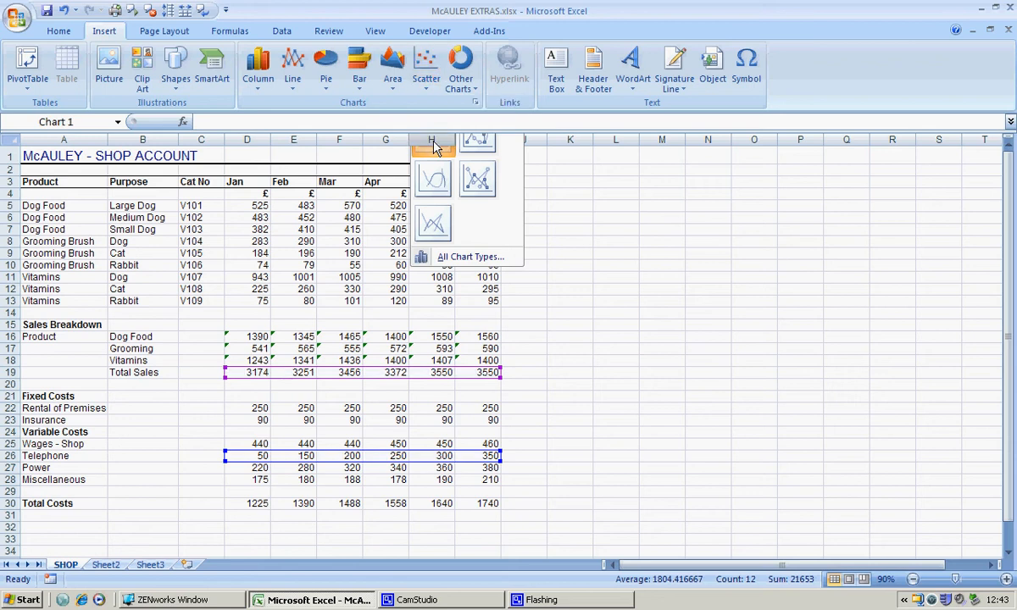
{"action": "left_click", "coordinate": [434, 147]}
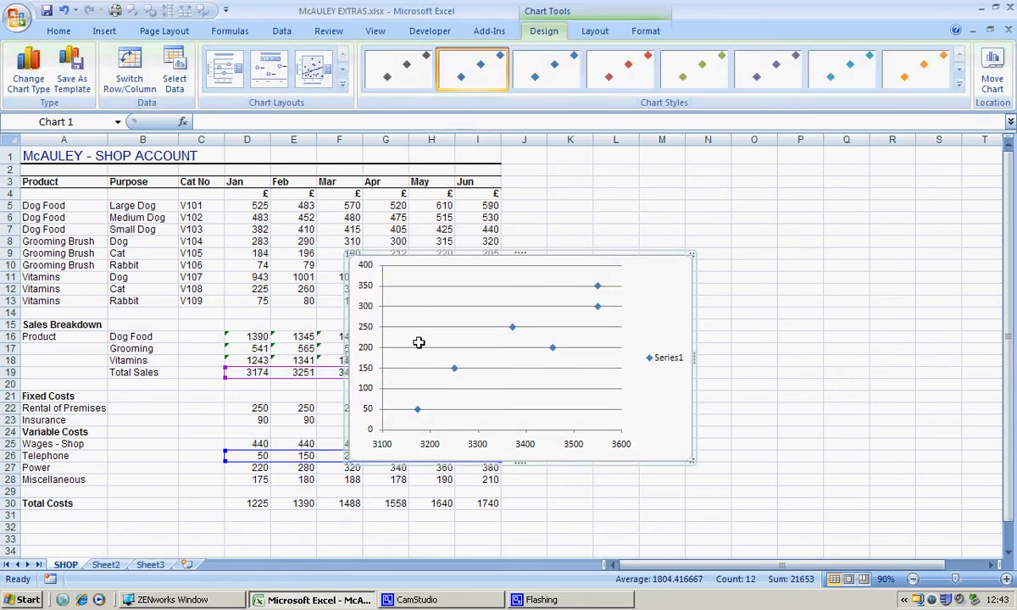
{"action": "mouse_move", "coordinate": [407, 427]}
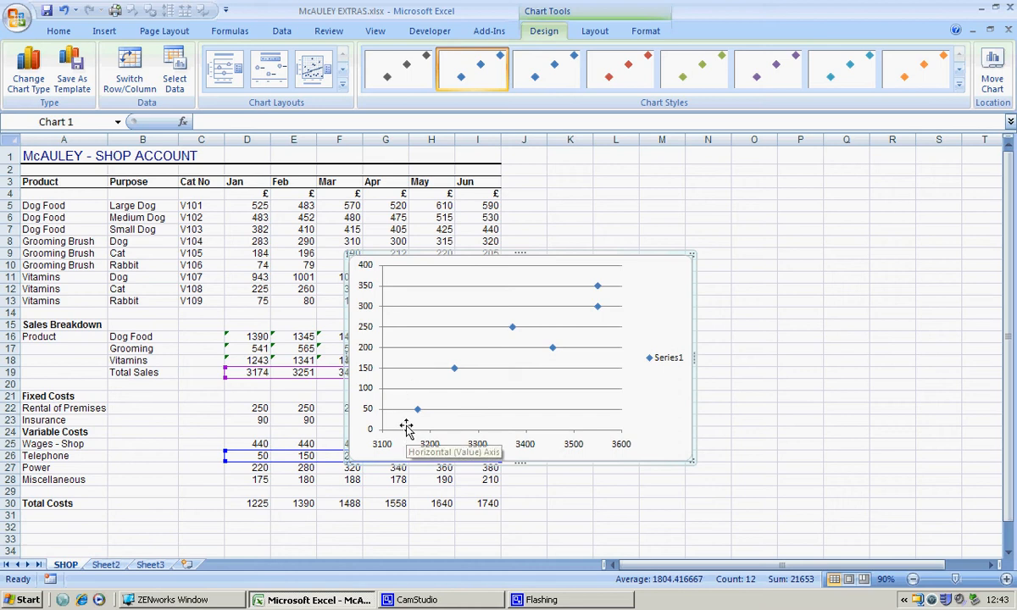
{"action": "mouse_move", "coordinate": [447, 388]}
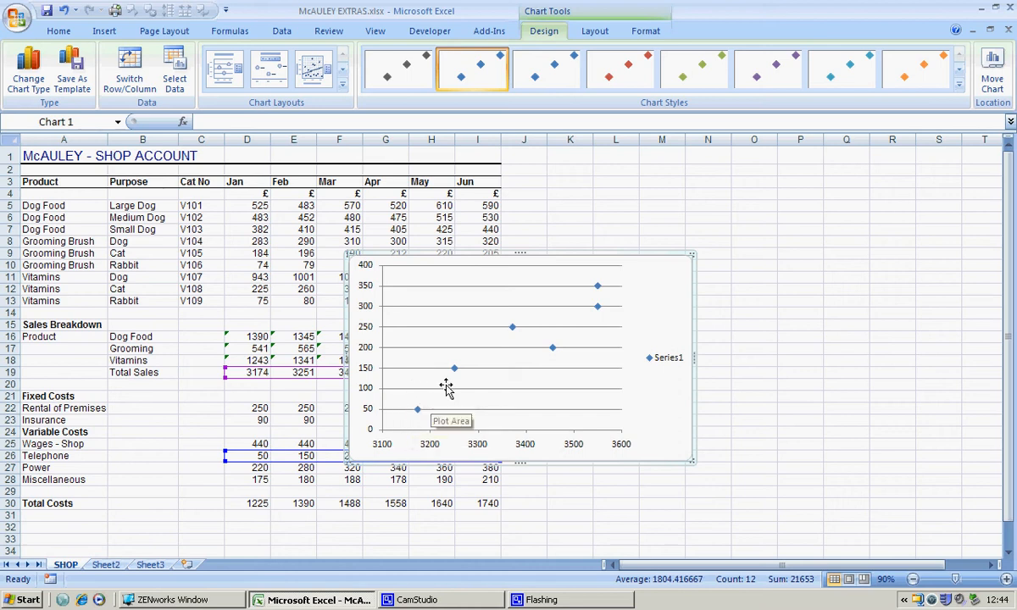
{"action": "mouse_move", "coordinate": [614, 312]}
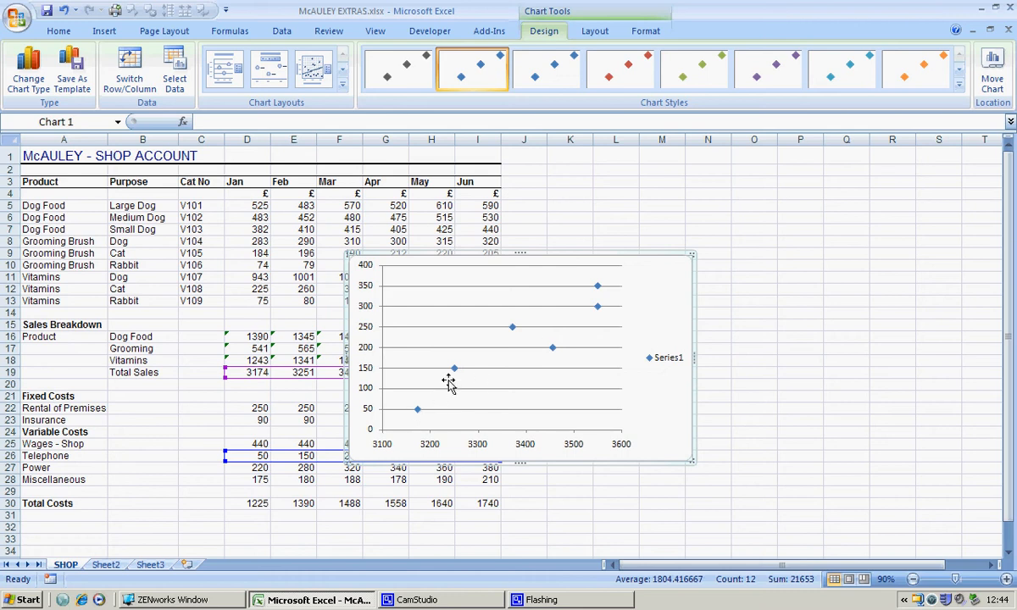
{"action": "mouse_move", "coordinate": [574, 332]}
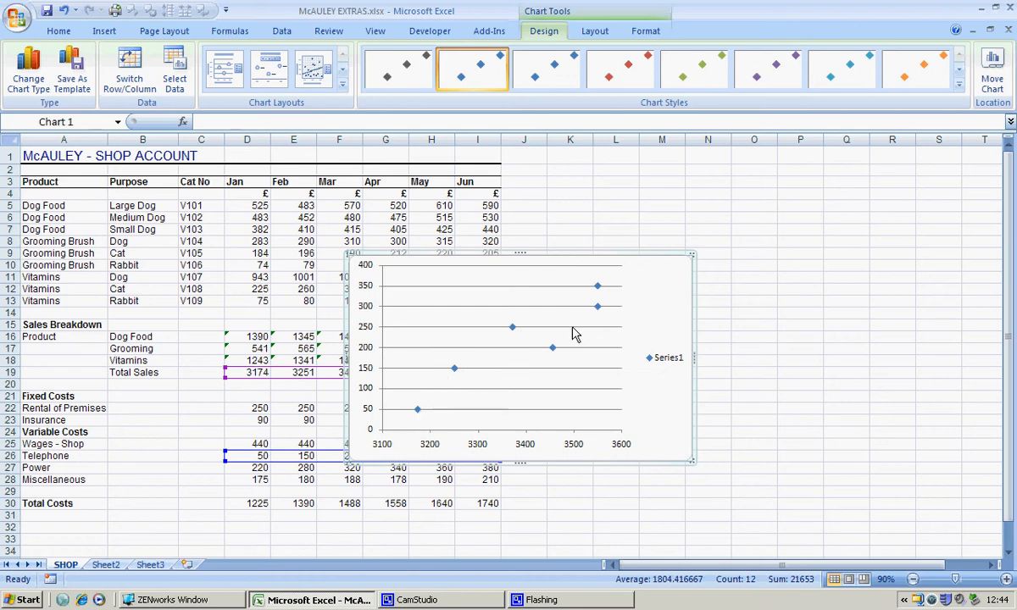
{"action": "mouse_move", "coordinate": [574, 329]}
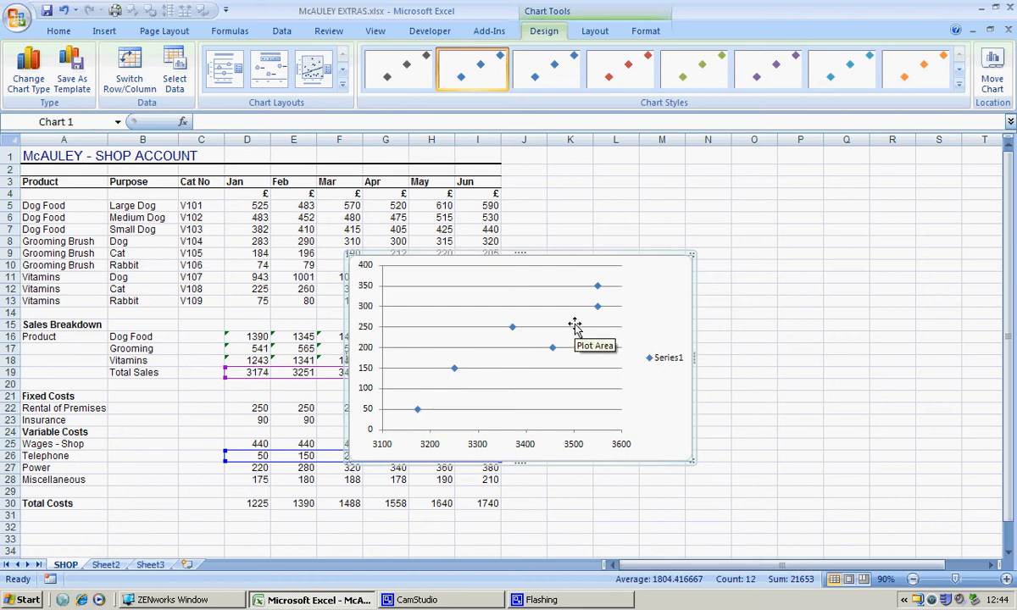
{"action": "mouse_move", "coordinate": [559, 334]}
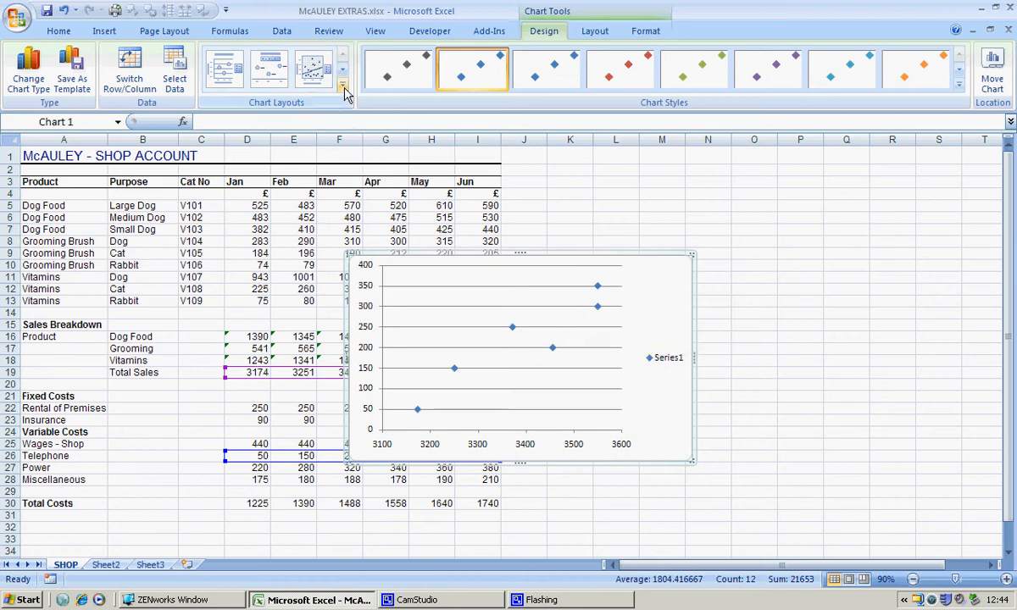
Open the Chart Layouts gallery to pick the trendline-with-equation layout
{"action": "left_click", "coordinate": [344, 88]}
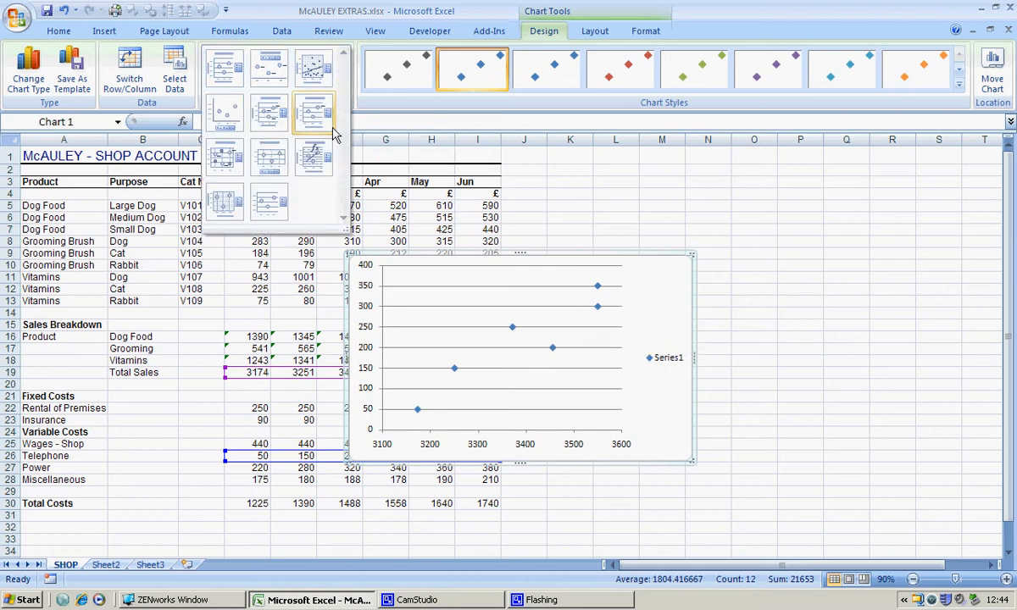
{"action": "mouse_move", "coordinate": [314, 160]}
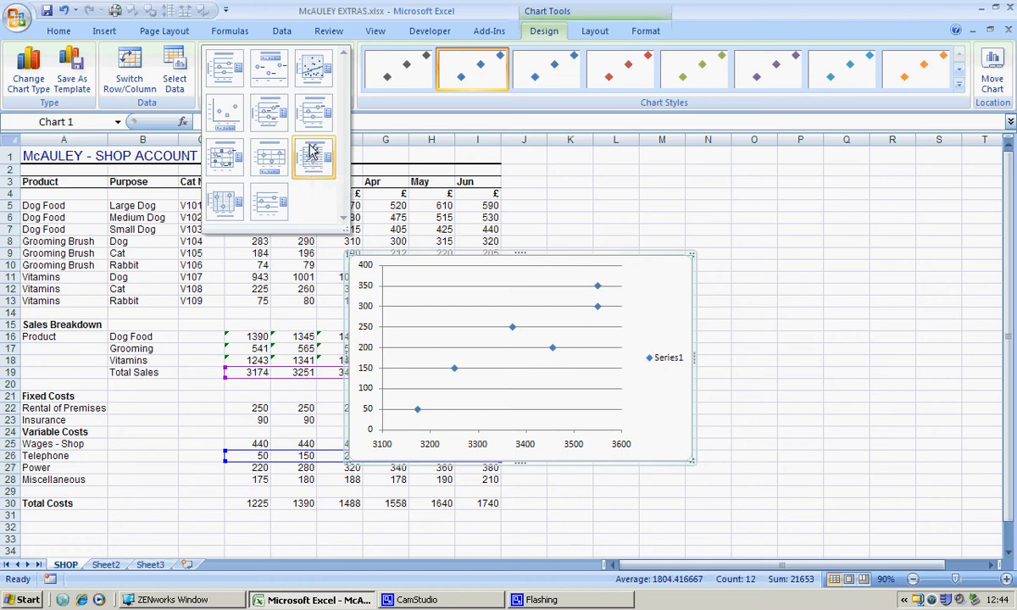
{"action": "mouse_move", "coordinate": [303, 173]}
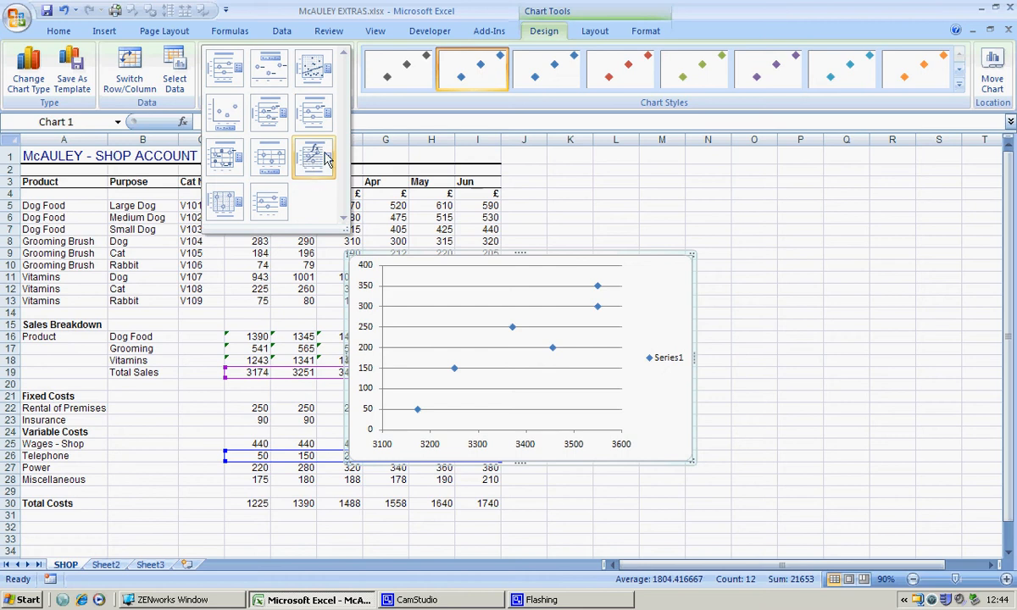
{"action": "mouse_move", "coordinate": [319, 161]}
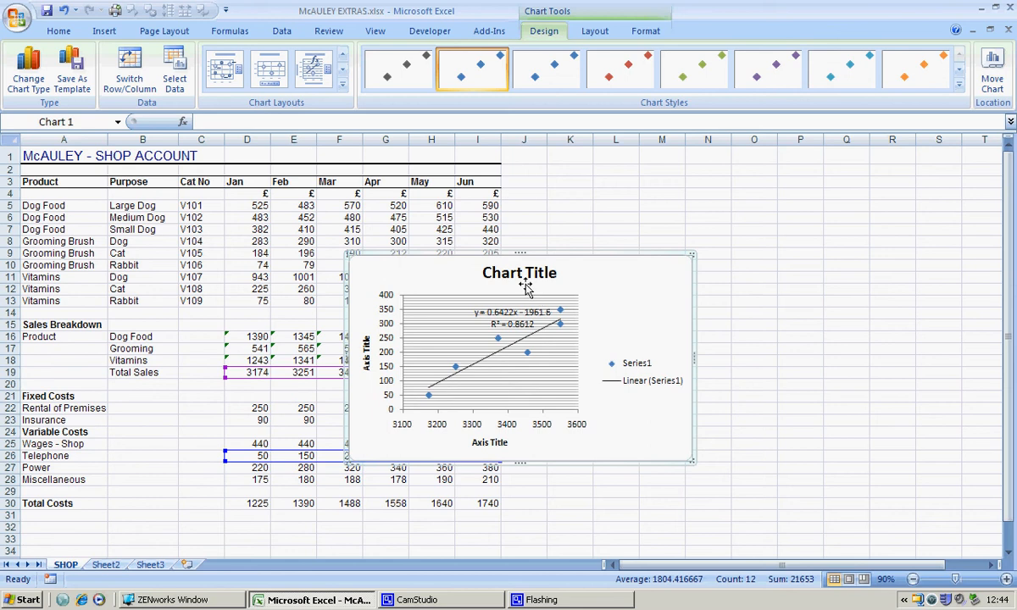
{"action": "mouse_move", "coordinate": [511, 279]}
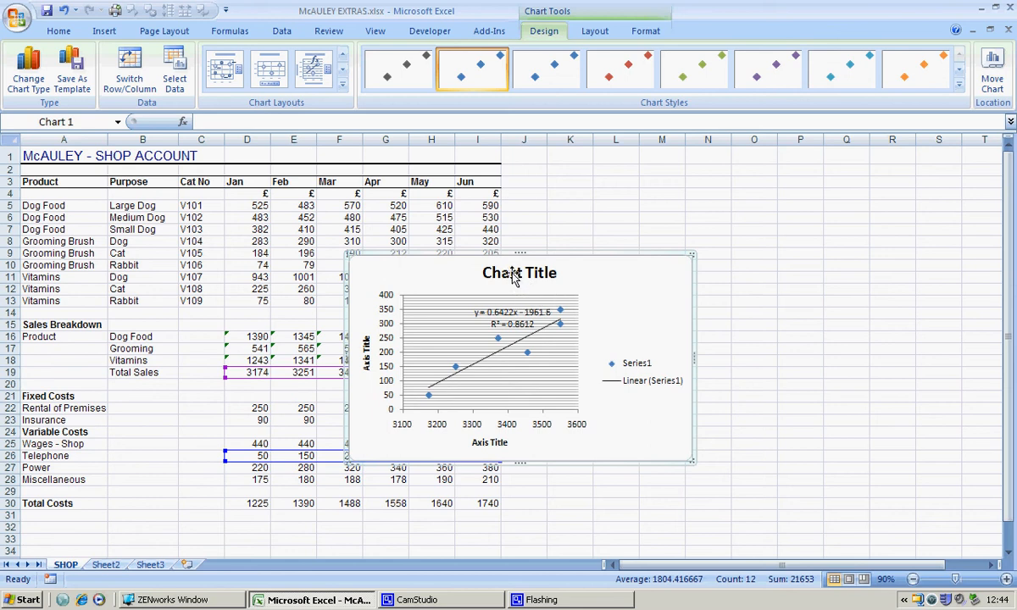
Set the chart title and vertical axis title to 'Telephone Costs'
{"action": "left_click", "coordinate": [518, 271]}
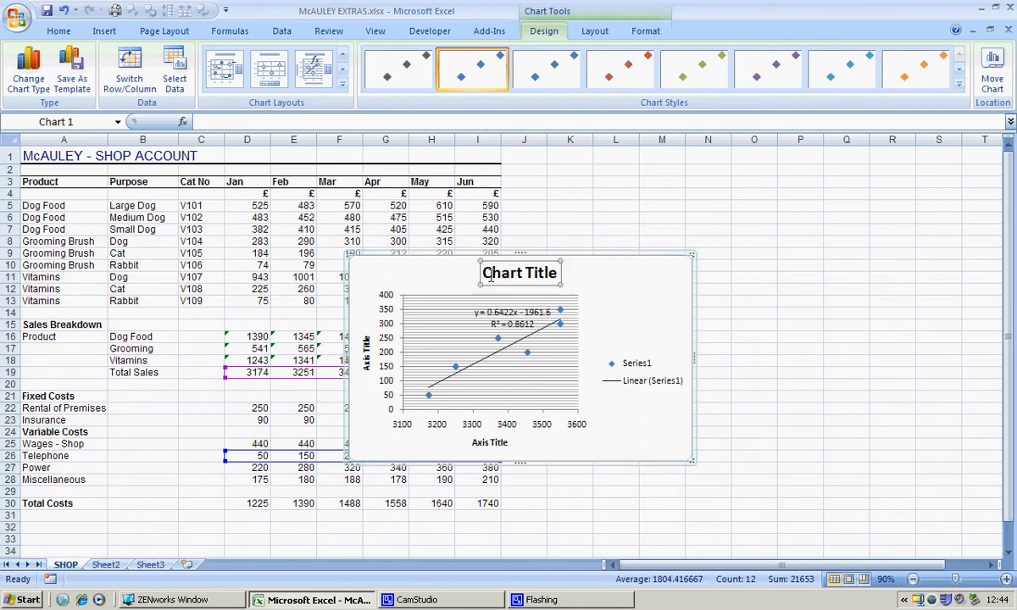
{"action": "double_click", "coordinate": [519, 271]}
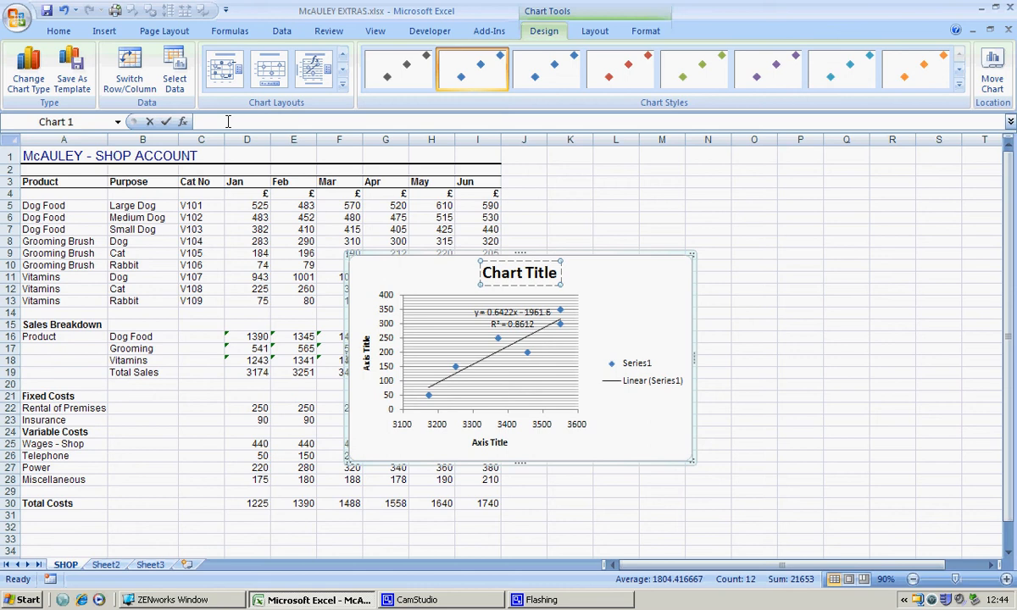
{"action": "type", "text": "Telephone Costs"}
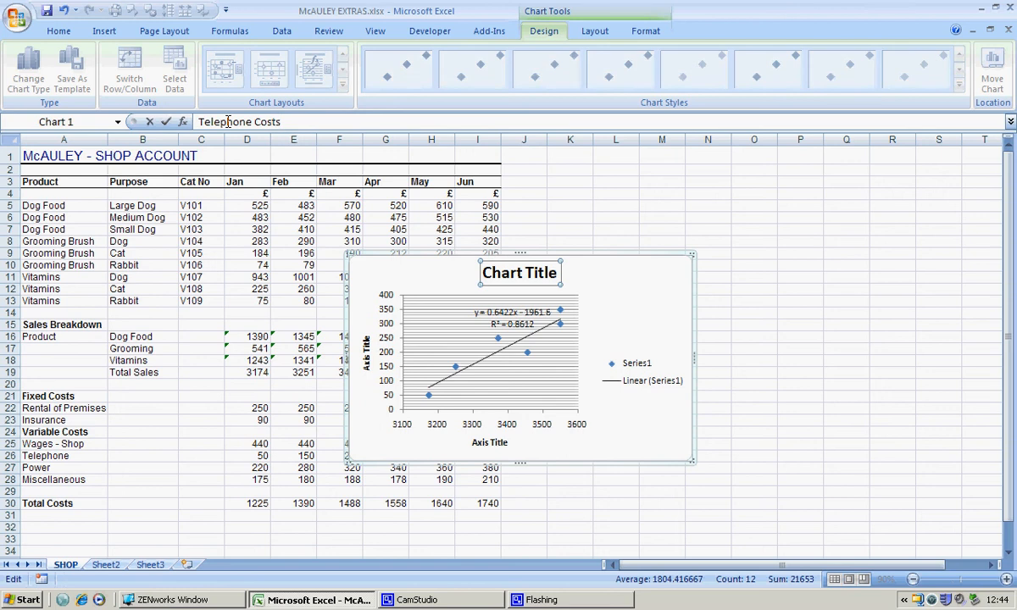
{"action": "mouse_move", "coordinate": [366, 348]}
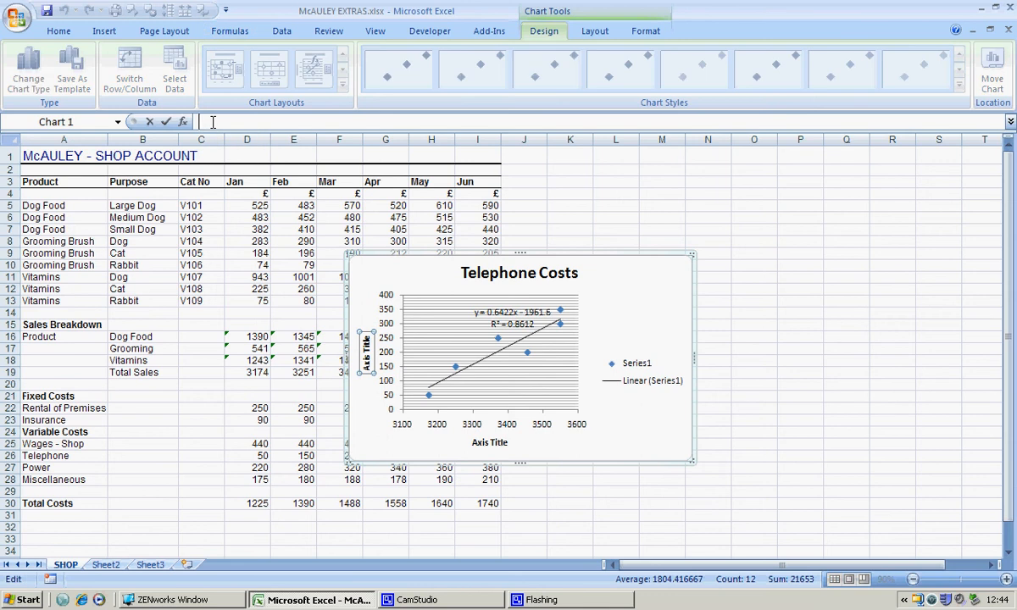
{"action": "type", "text": "Telephone Costs"}
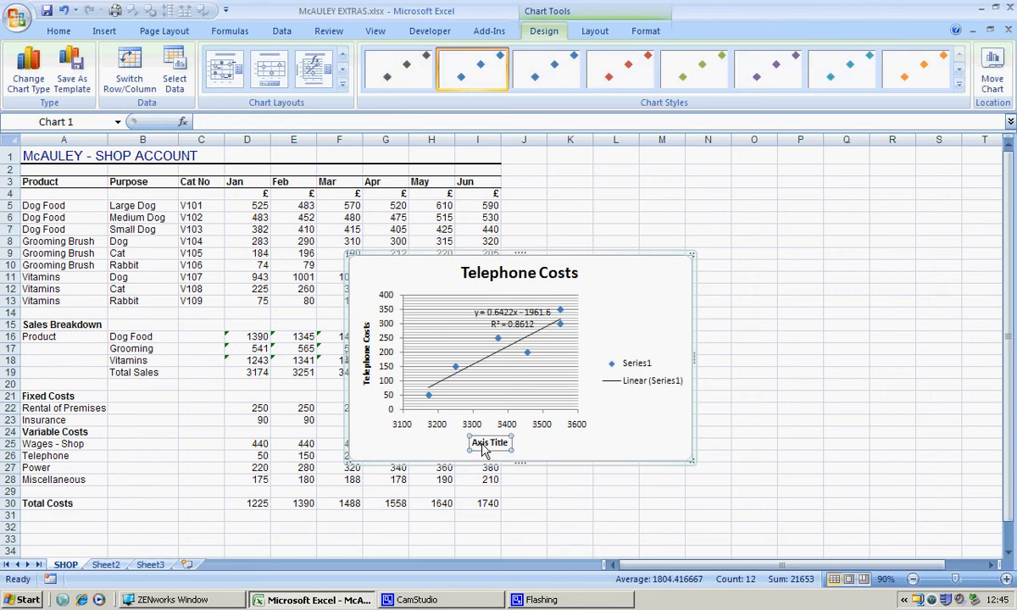
{"action": "mouse_move", "coordinate": [218, 139]}
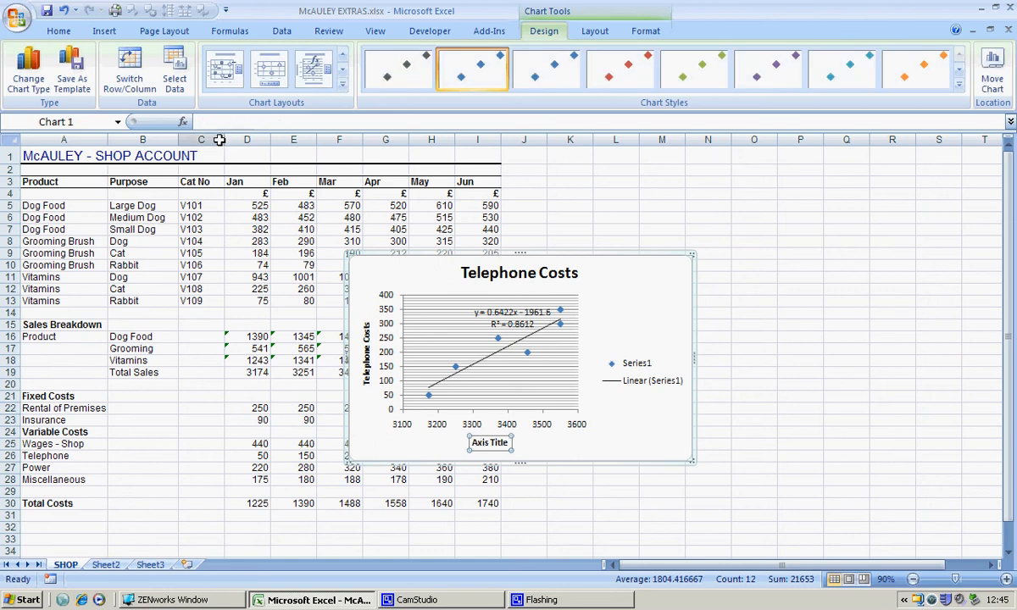
Set the horizontal axis title to 'Sales'
{"action": "type", "text": "S"}
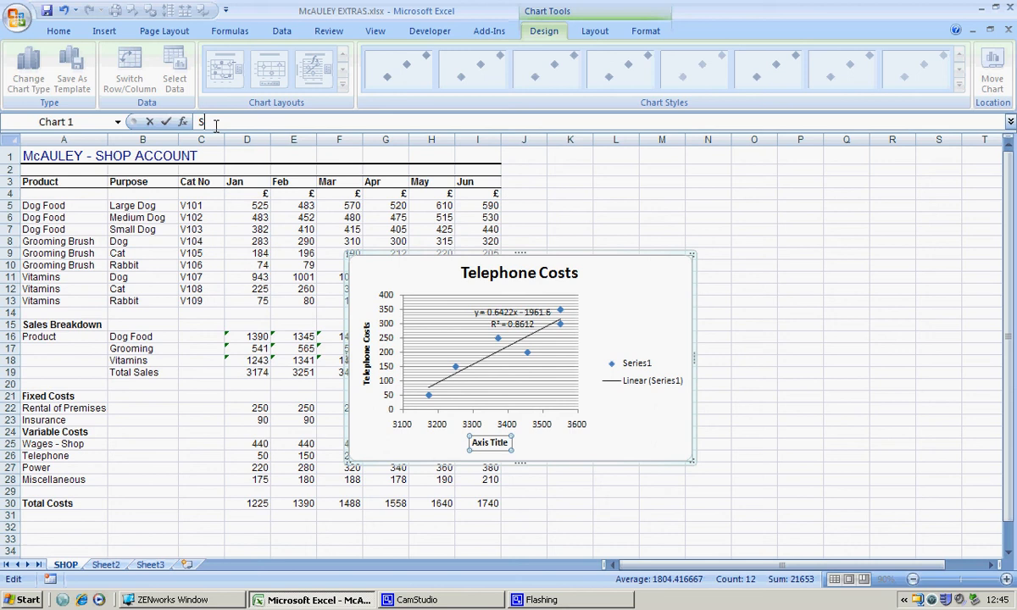
{"action": "type", "text": "ales"}
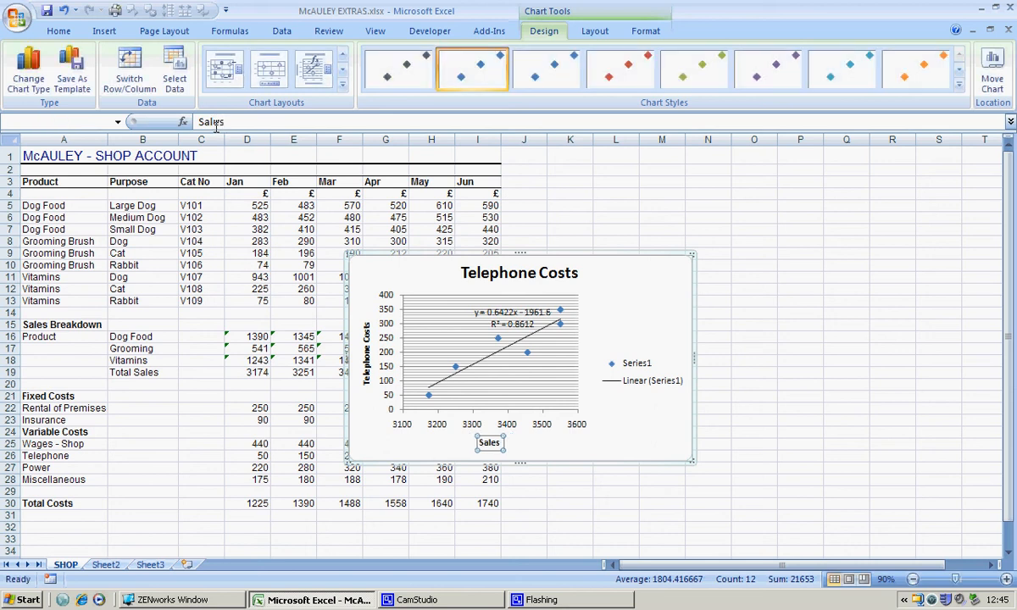
{"action": "left_click", "coordinate": [642, 371]}
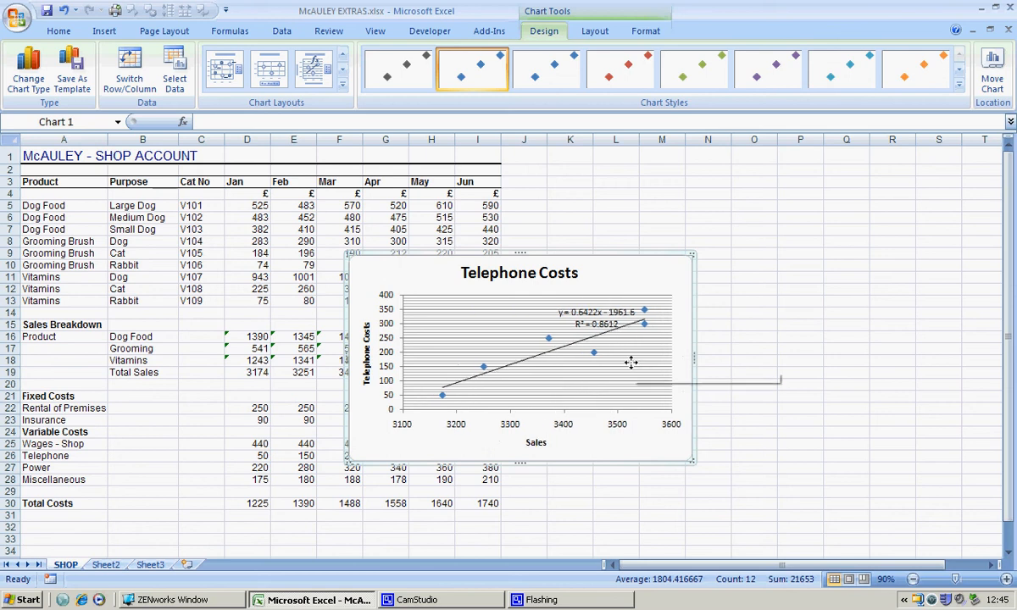
{"action": "mouse_move", "coordinate": [440, 335]}
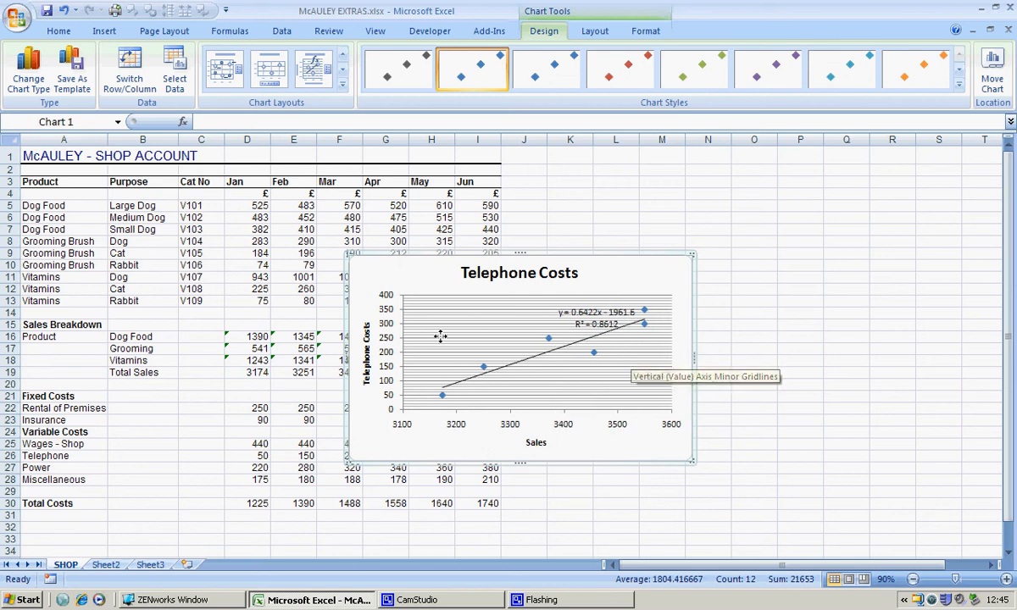
{"action": "mouse_move", "coordinate": [485, 317]}
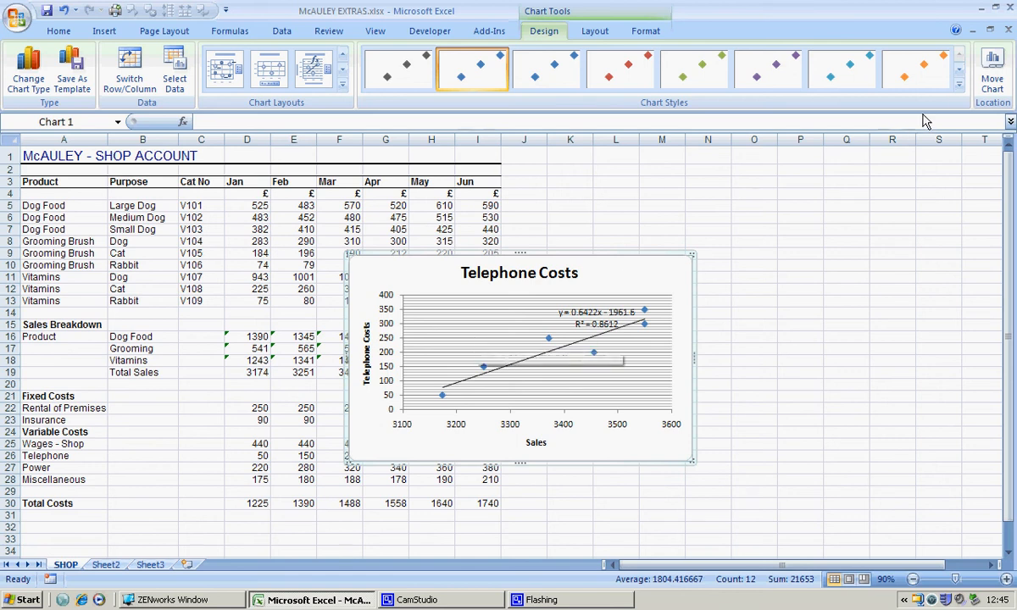
Apply the chart style with large shaded blue diamond markers
{"action": "left_click", "coordinate": [959, 92]}
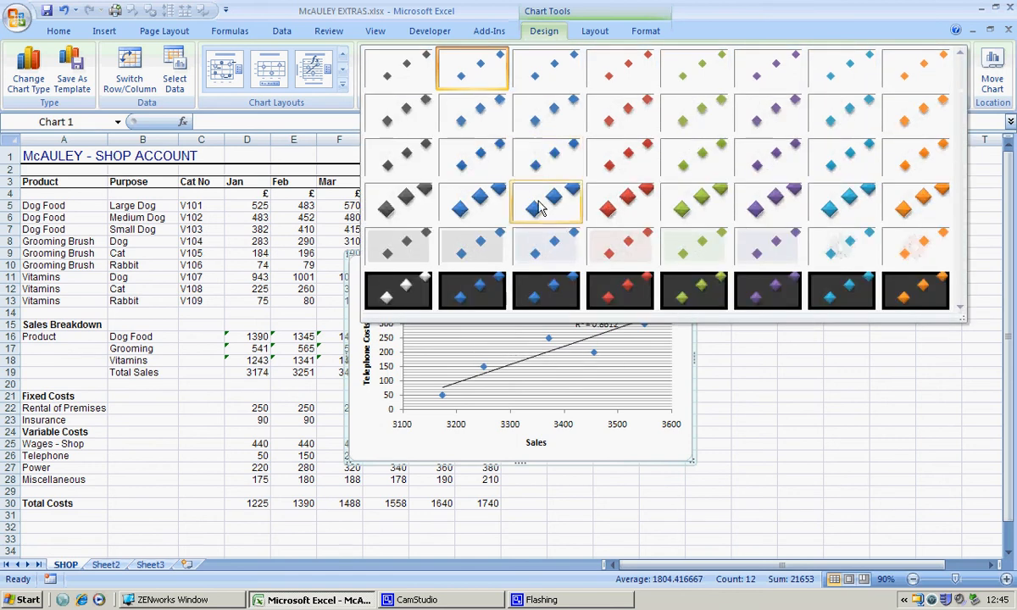
{"action": "mouse_move", "coordinate": [471, 202]}
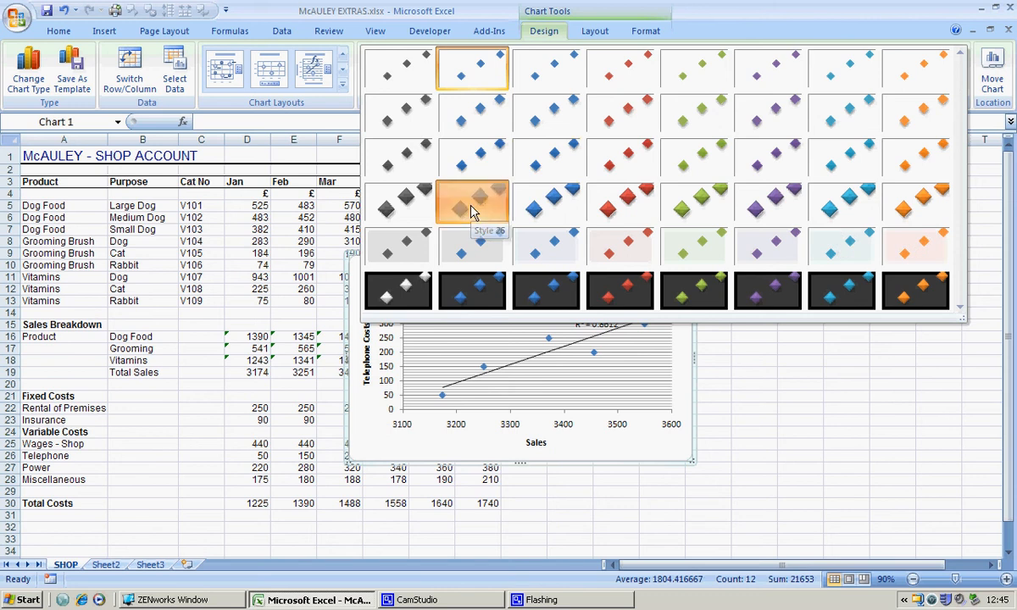
{"action": "left_click", "coordinate": [471, 201]}
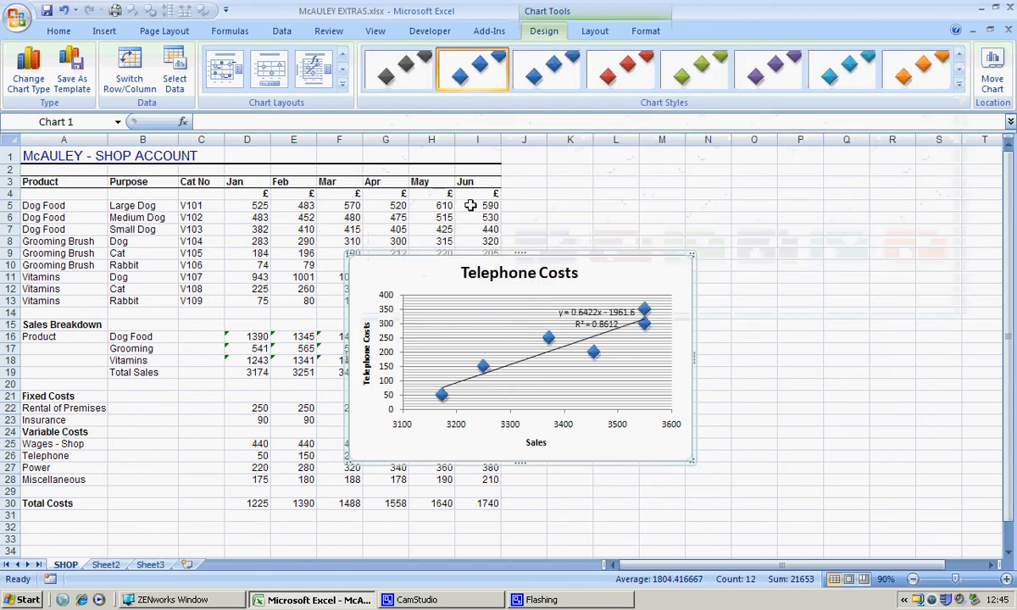
{"action": "mouse_move", "coordinate": [461, 354]}
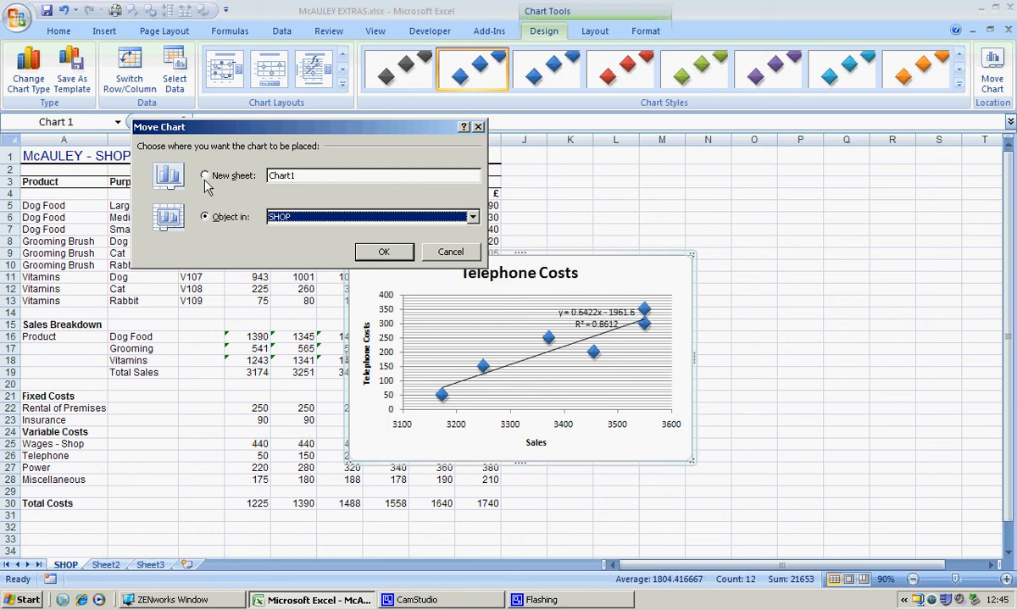
Move the chart to a new sheet named 'Telephone Costs Scatter'
{"action": "left_click", "coordinate": [203, 174]}
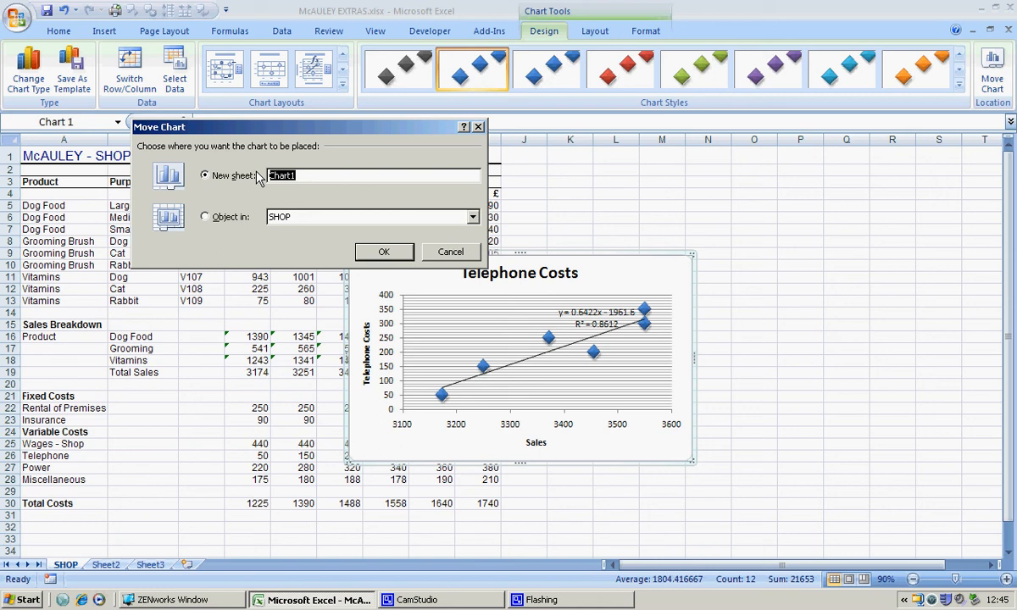
{"action": "type", "text": "Te"}
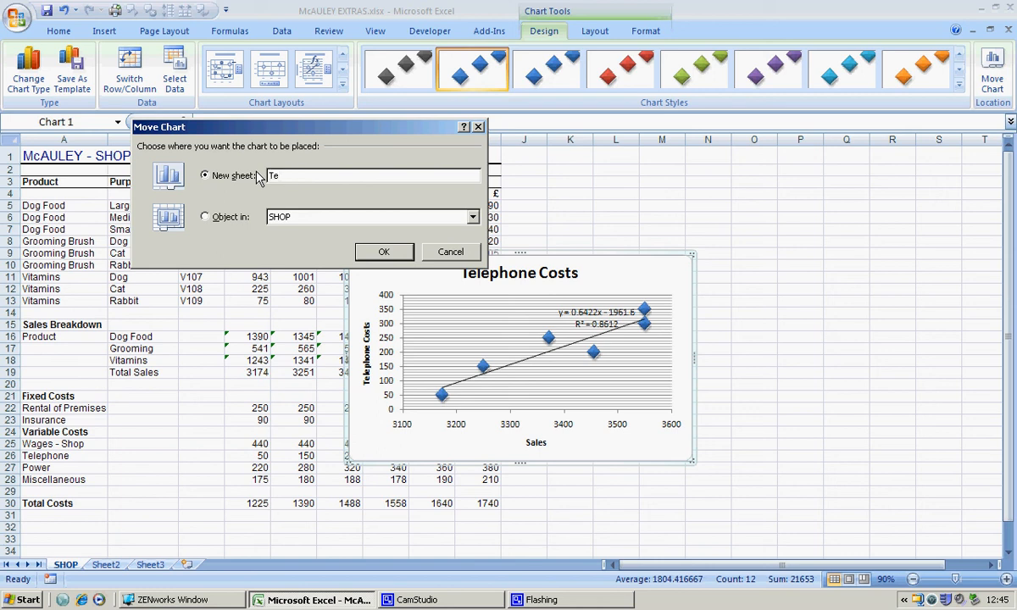
{"action": "type", "text": "lephone Costs"}
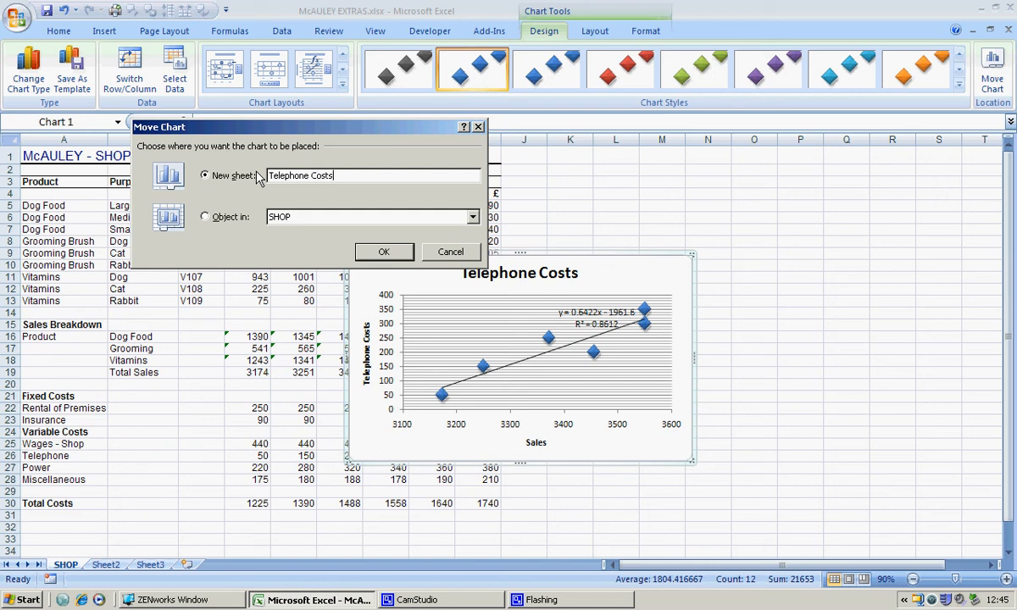
{"action": "type", "text": "Scatter"}
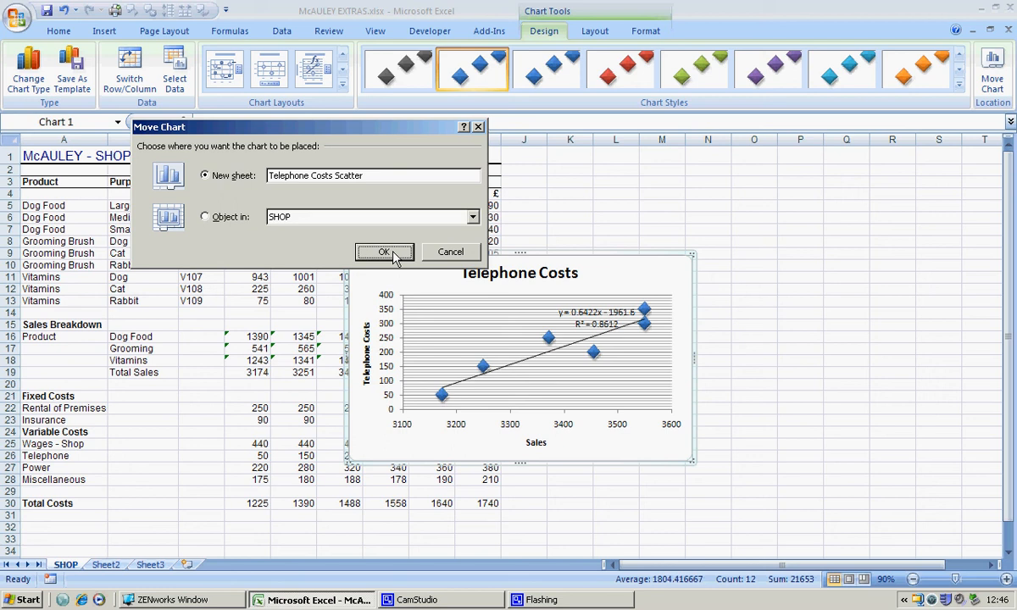
{"action": "mouse_move", "coordinate": [378, 291]}
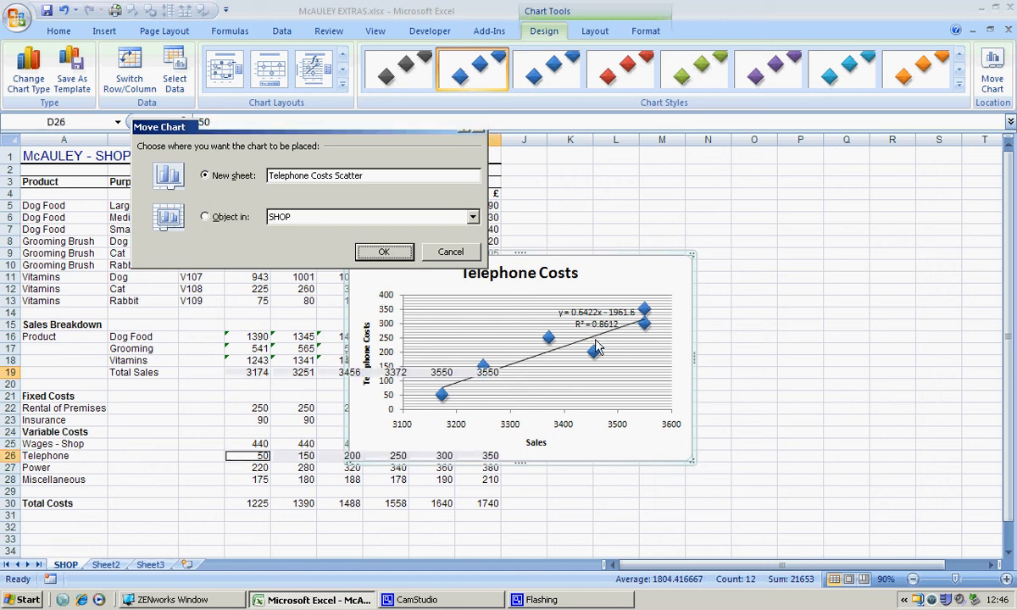
{"action": "left_click", "coordinate": [383, 251]}
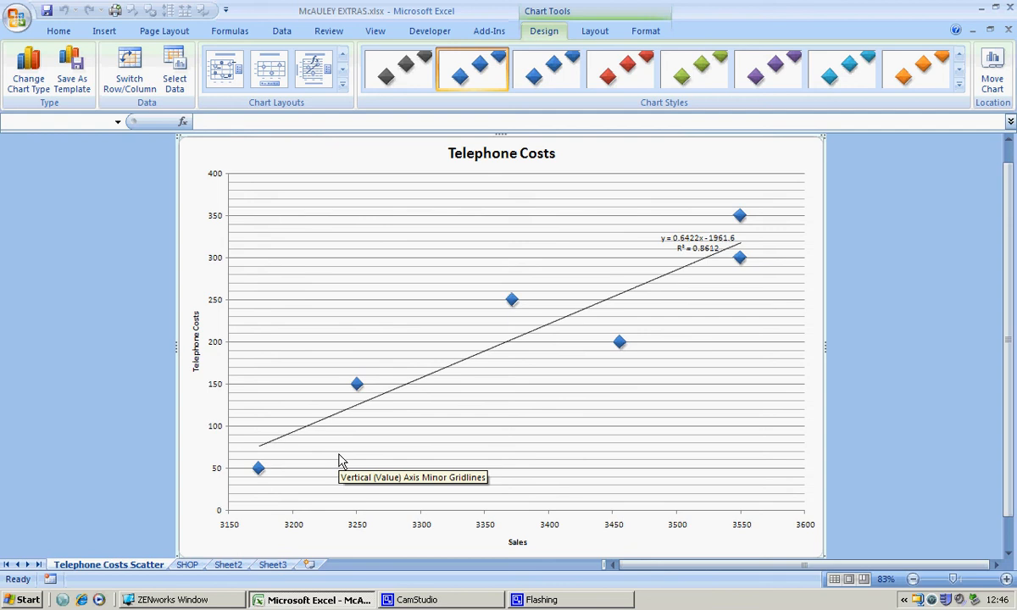
{"action": "mouse_move", "coordinate": [271, 449]}
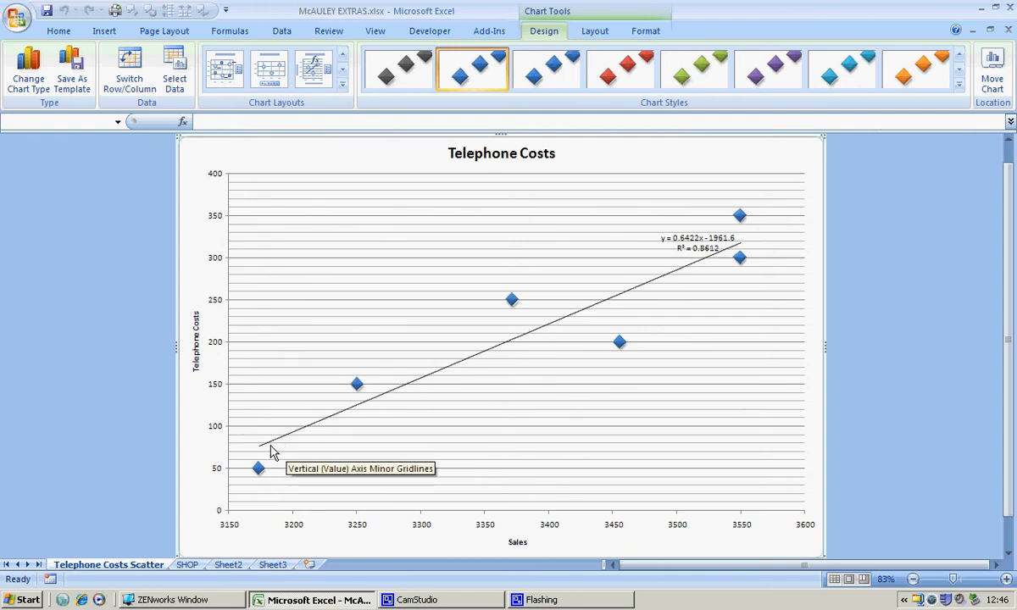
{"action": "mouse_move", "coordinate": [268, 457]}
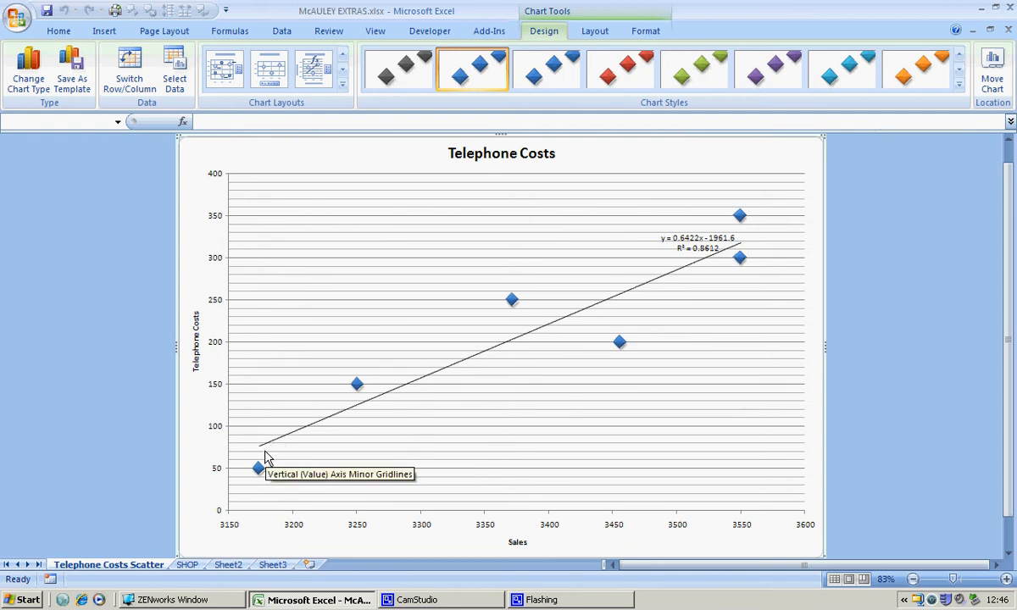
{"action": "mouse_move", "coordinate": [610, 356]}
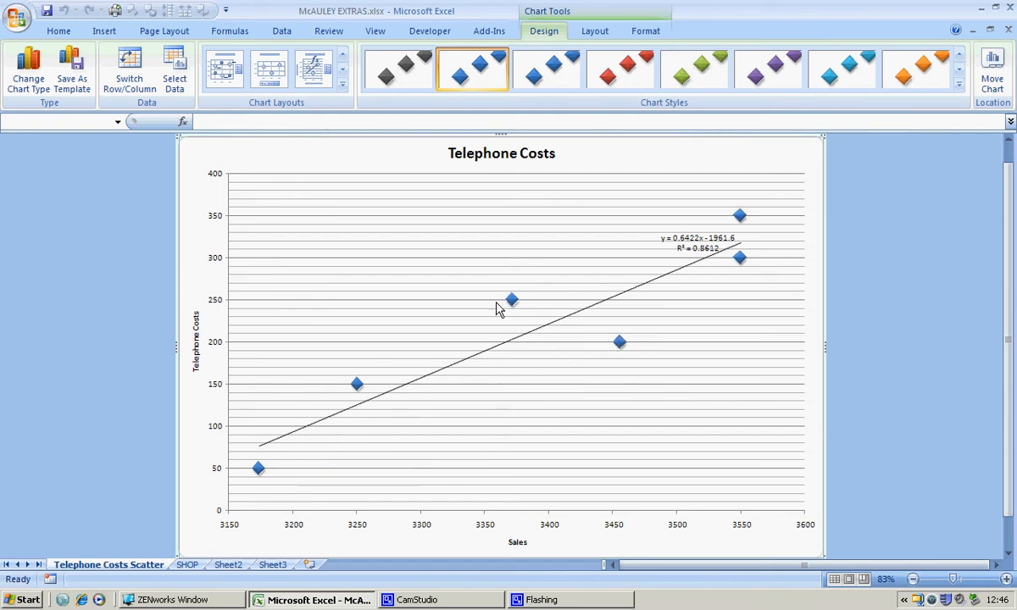
{"action": "mouse_move", "coordinate": [585, 358]}
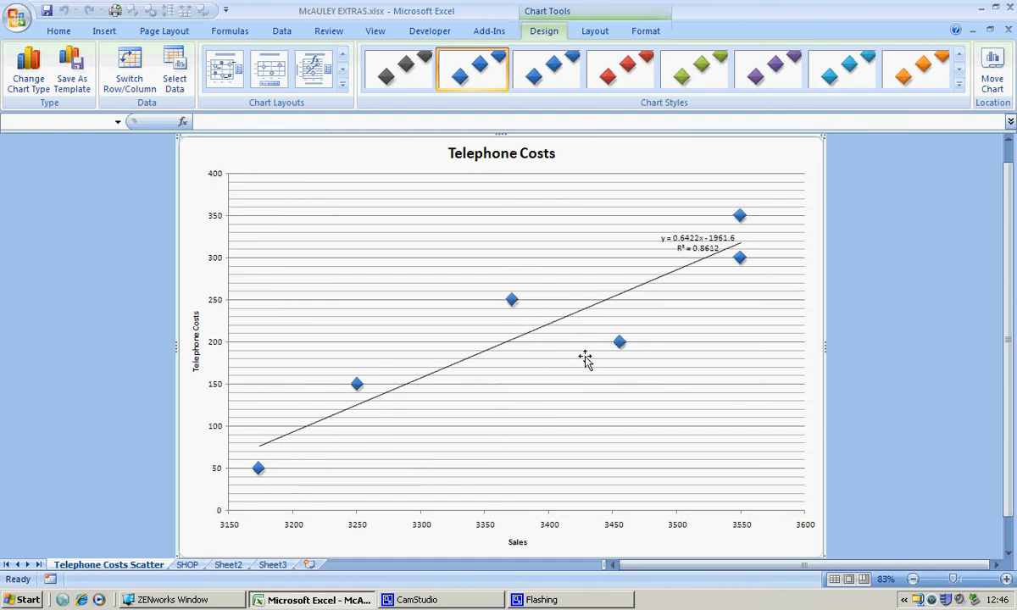
{"action": "mouse_move", "coordinate": [681, 253]}
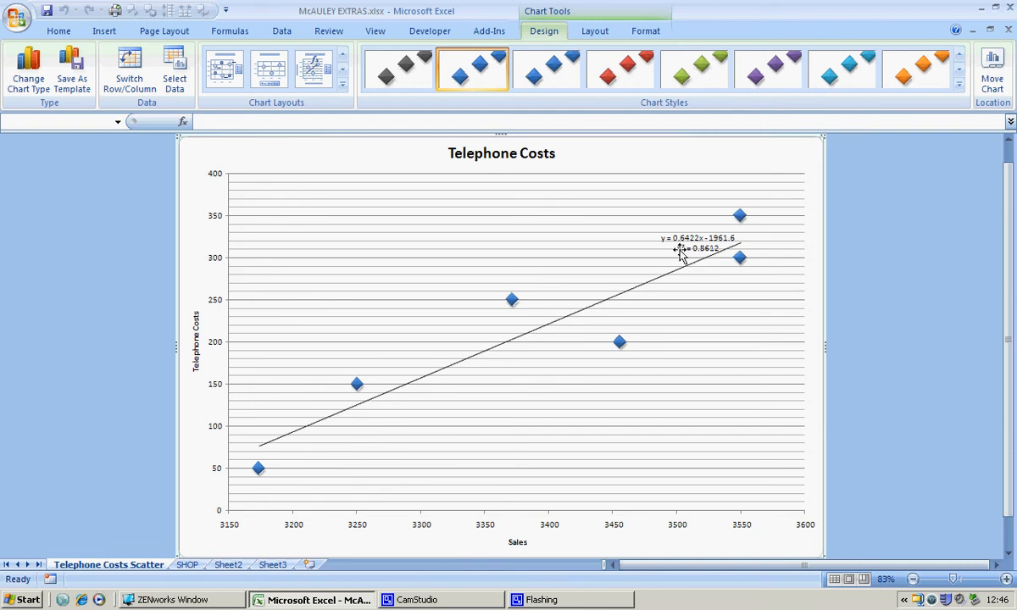
{"action": "mouse_move", "coordinate": [698, 263]}
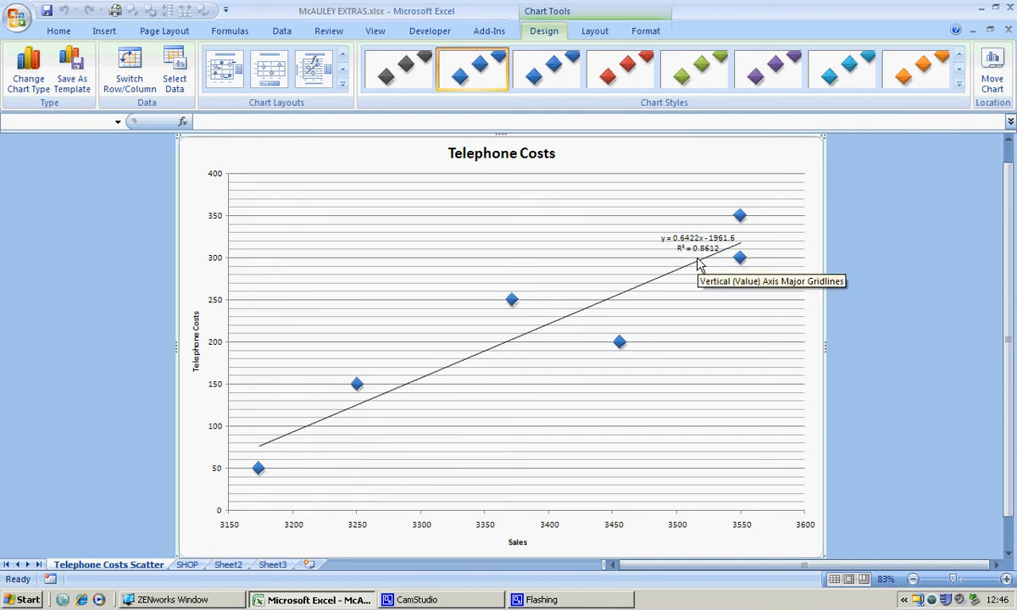
{"action": "mouse_move", "coordinate": [468, 380]}
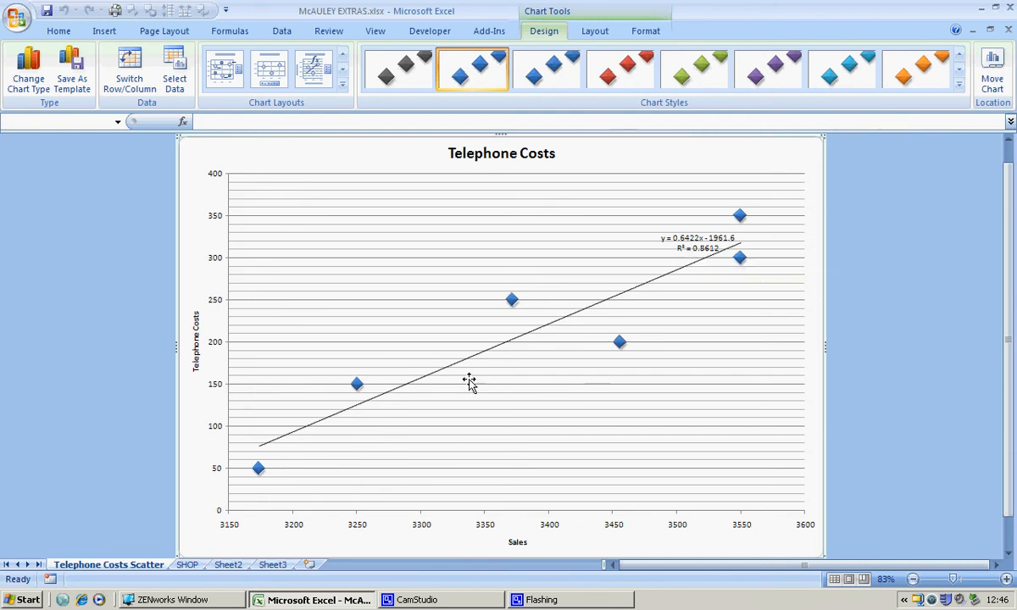
{"action": "mouse_move", "coordinate": [715, 268]}
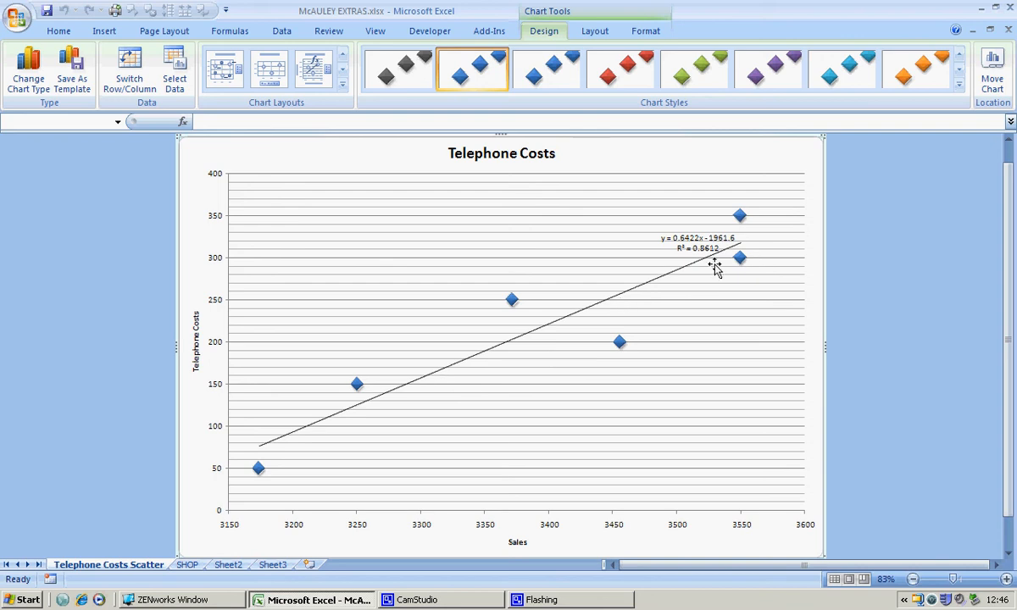
{"action": "mouse_move", "coordinate": [621, 442]}
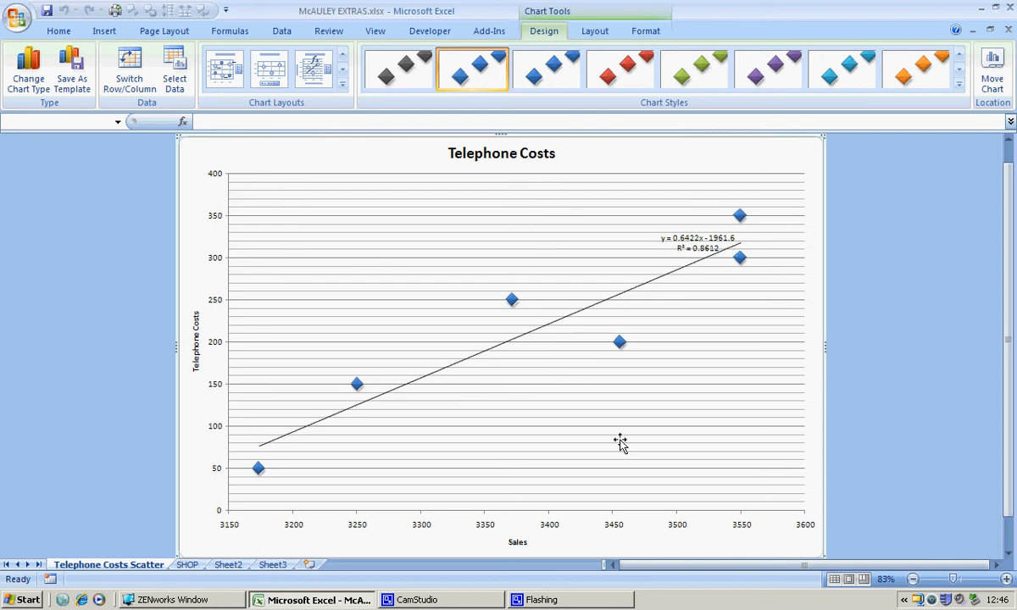